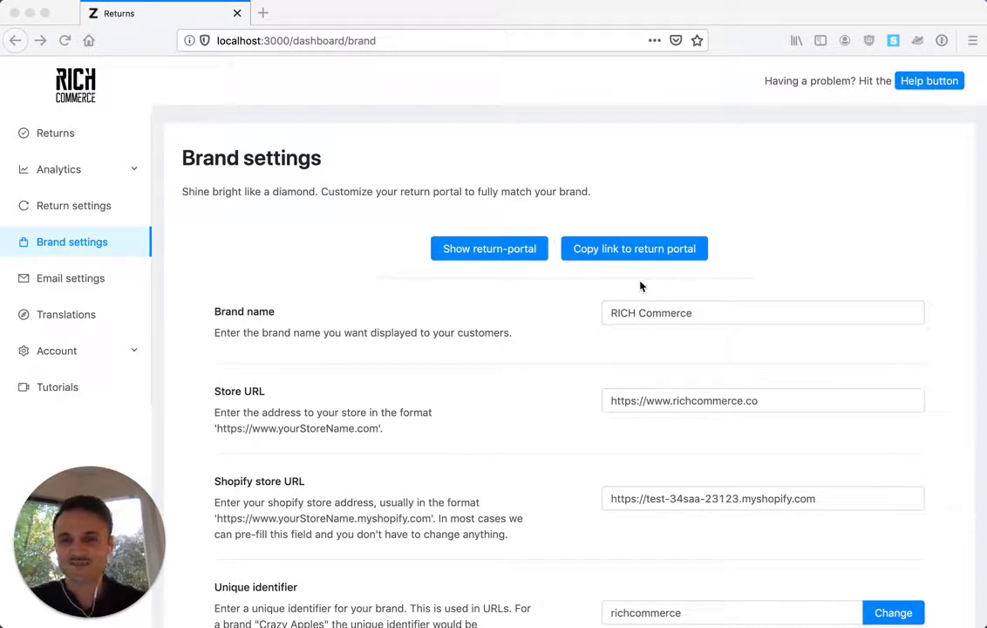
mouse_move(673, 303)
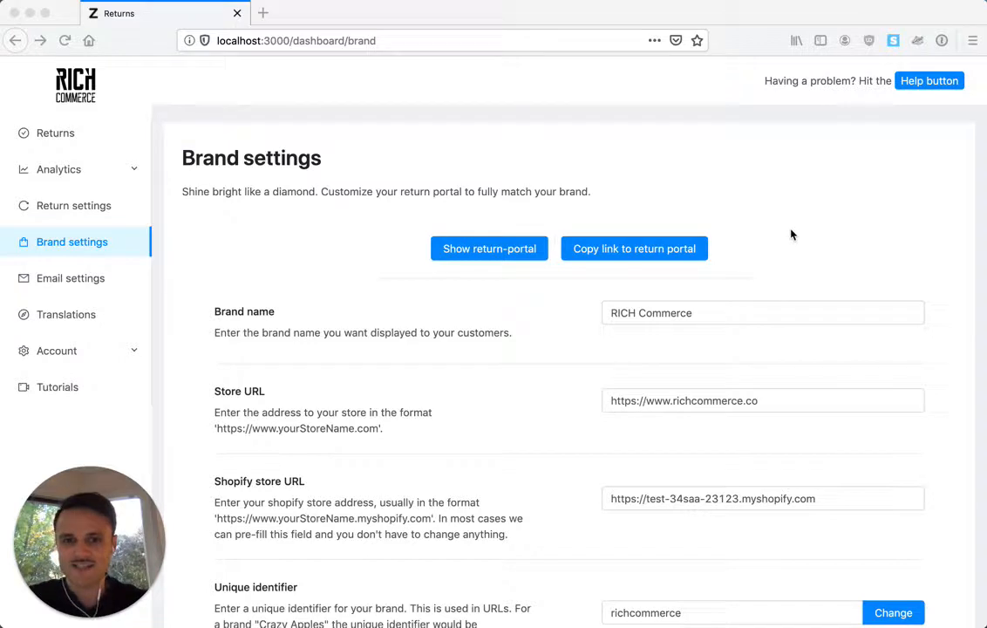
mouse_move(788, 229)
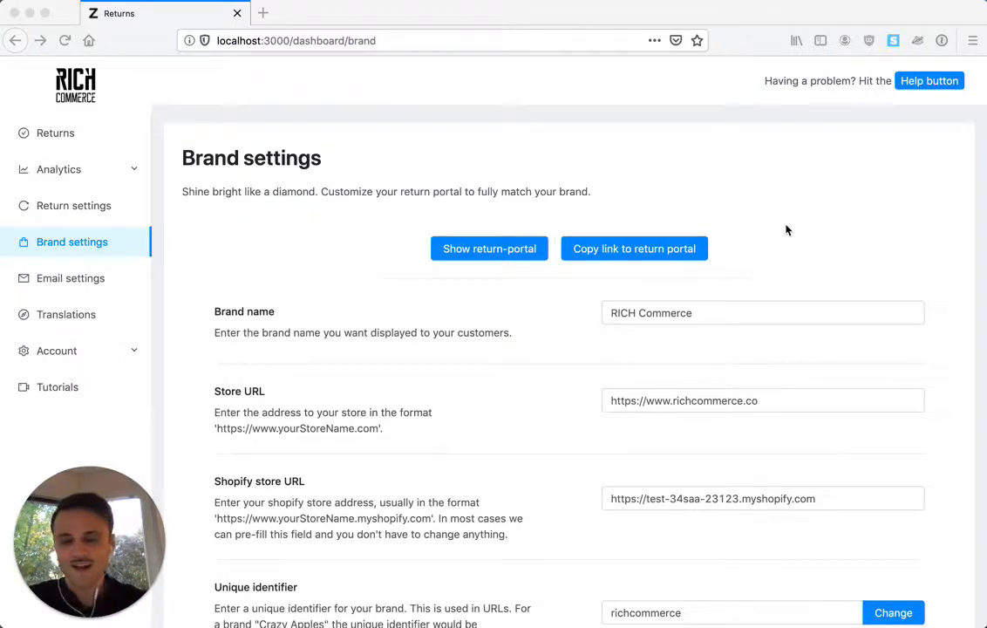
mouse_move(799, 219)
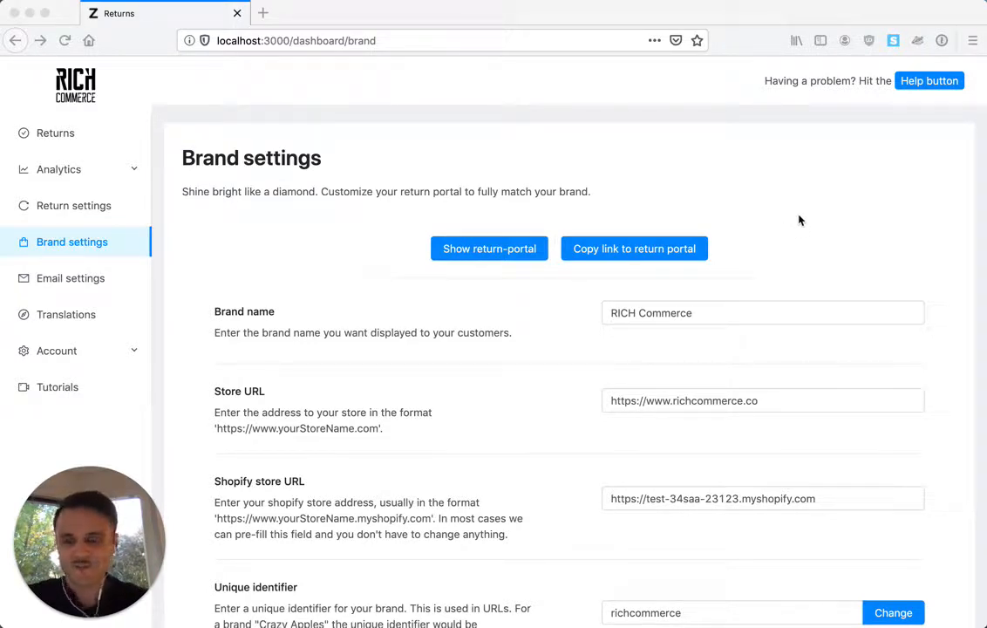
mouse_move(781, 252)
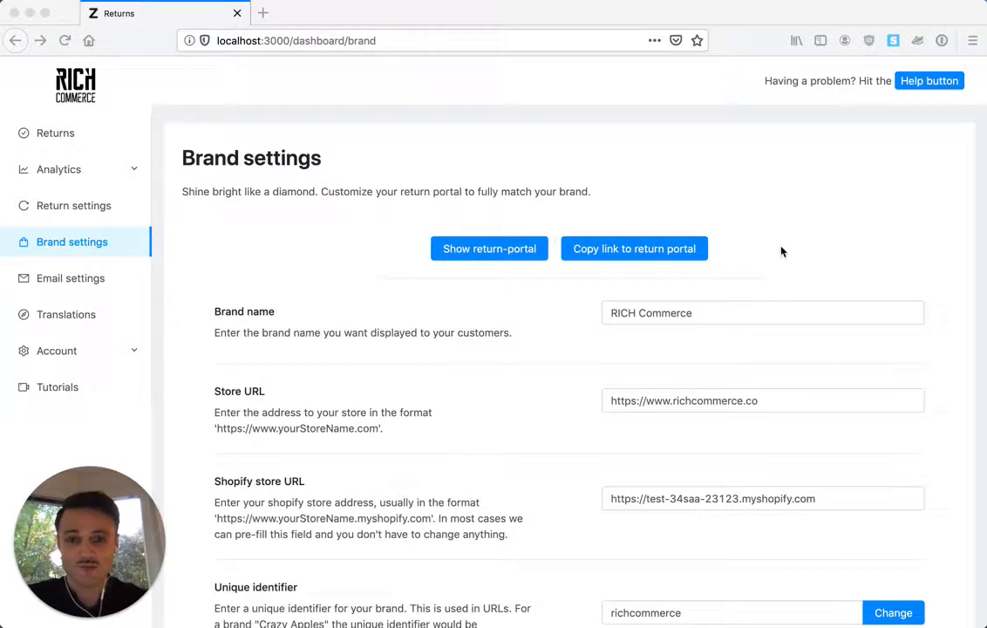
mouse_move(782, 230)
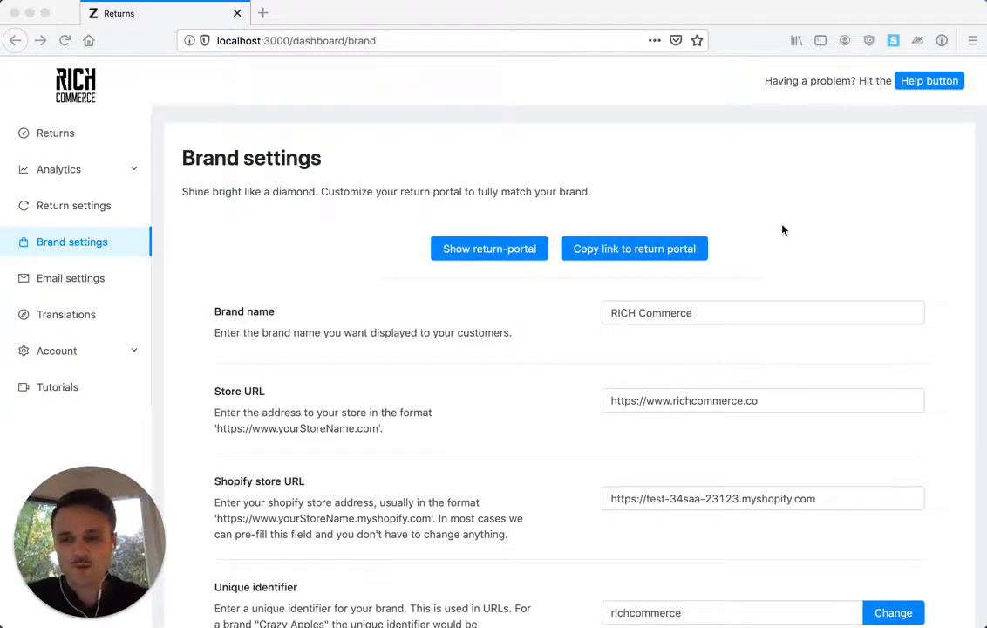
mouse_move(779, 225)
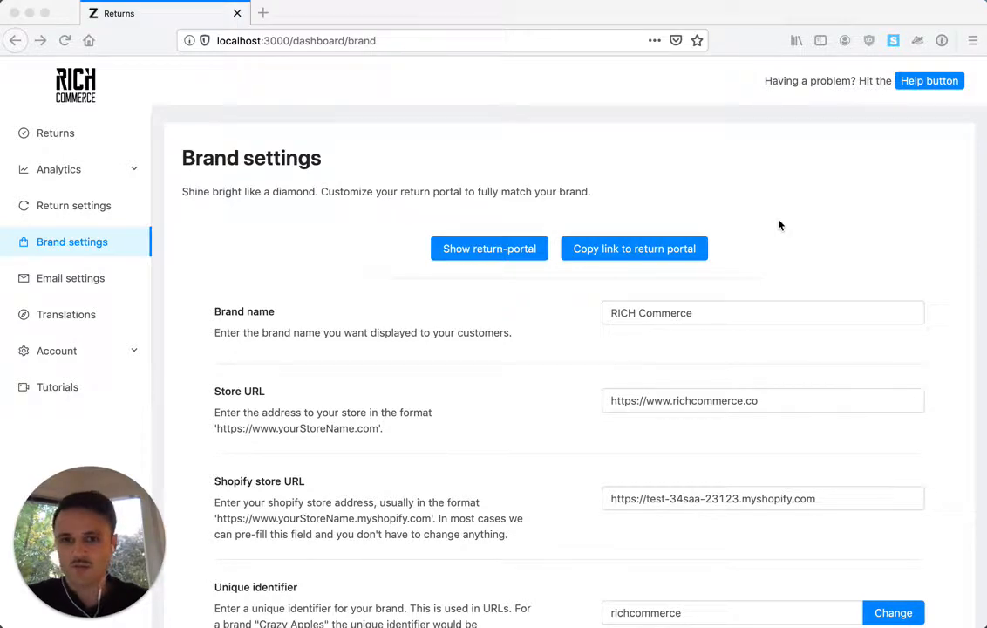
mouse_move(378, 269)
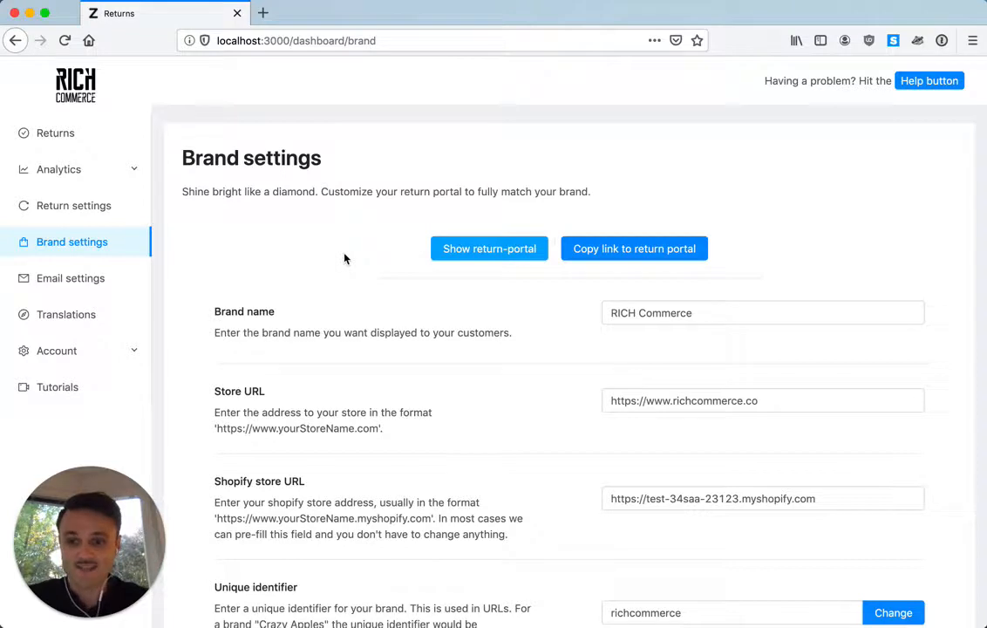
mouse_move(92, 256)
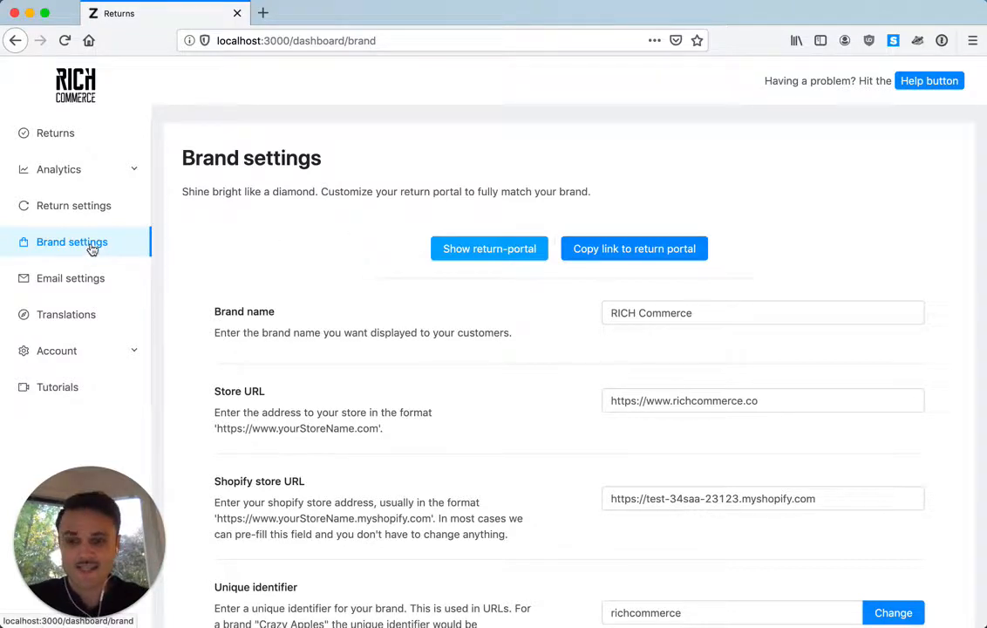
mouse_move(346, 266)
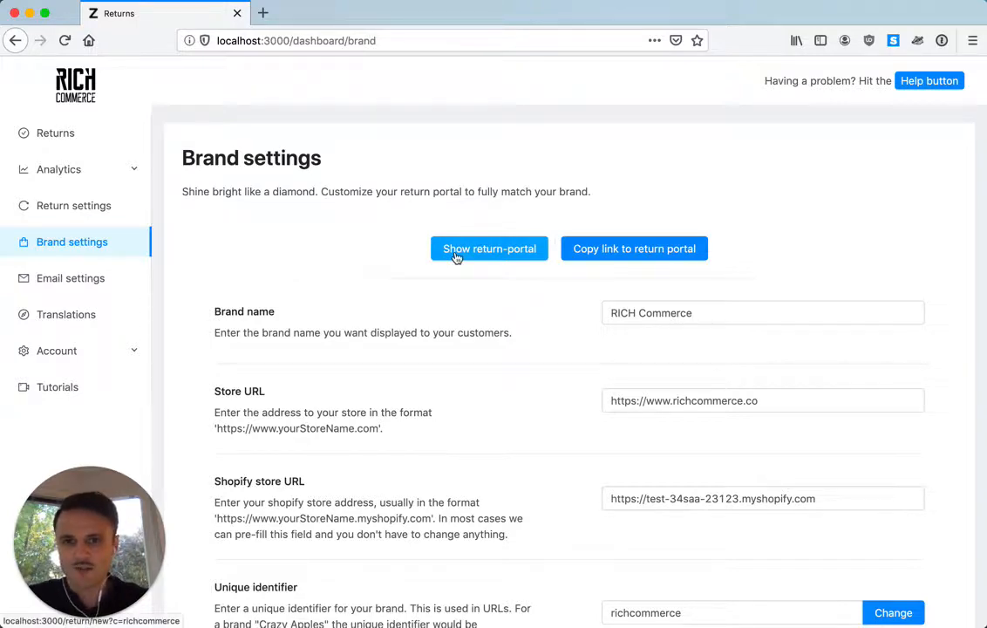
Step: Preview the return portal, then review the Store URL and Shopify store URL fields
left_click(489, 248)
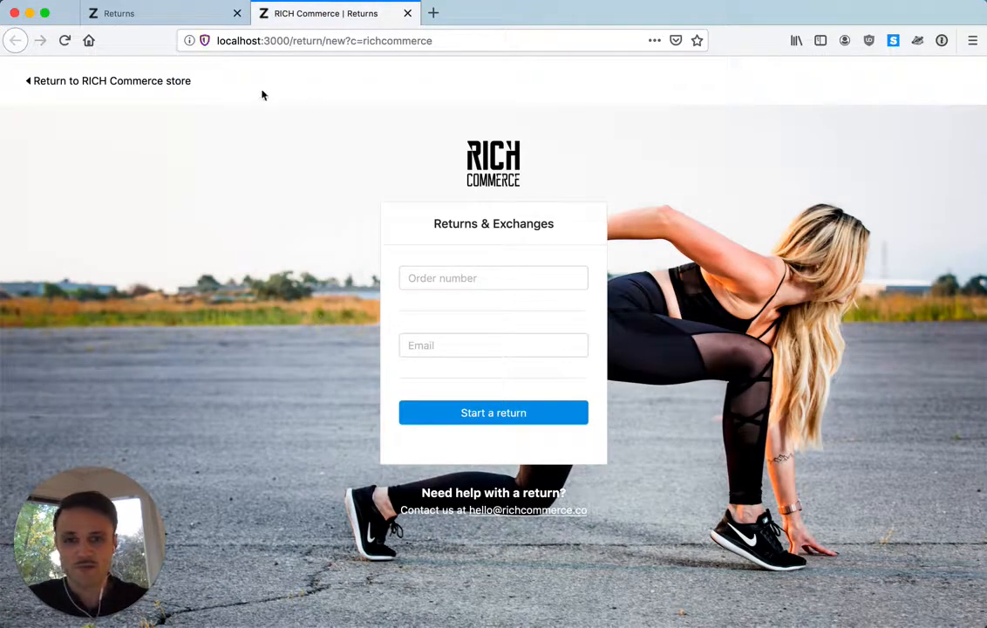
mouse_move(249, 312)
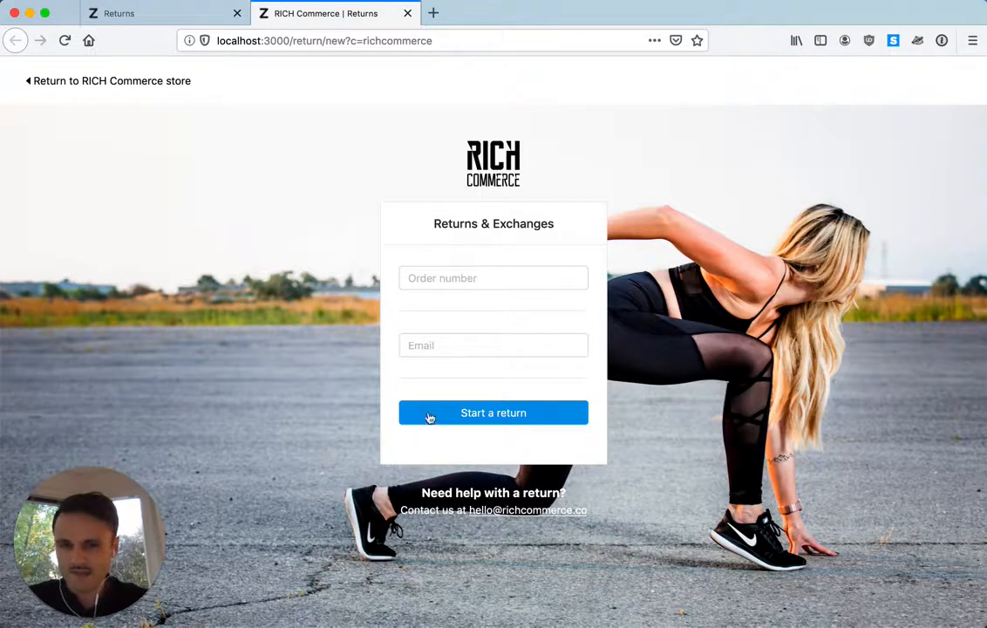
mouse_move(463, 393)
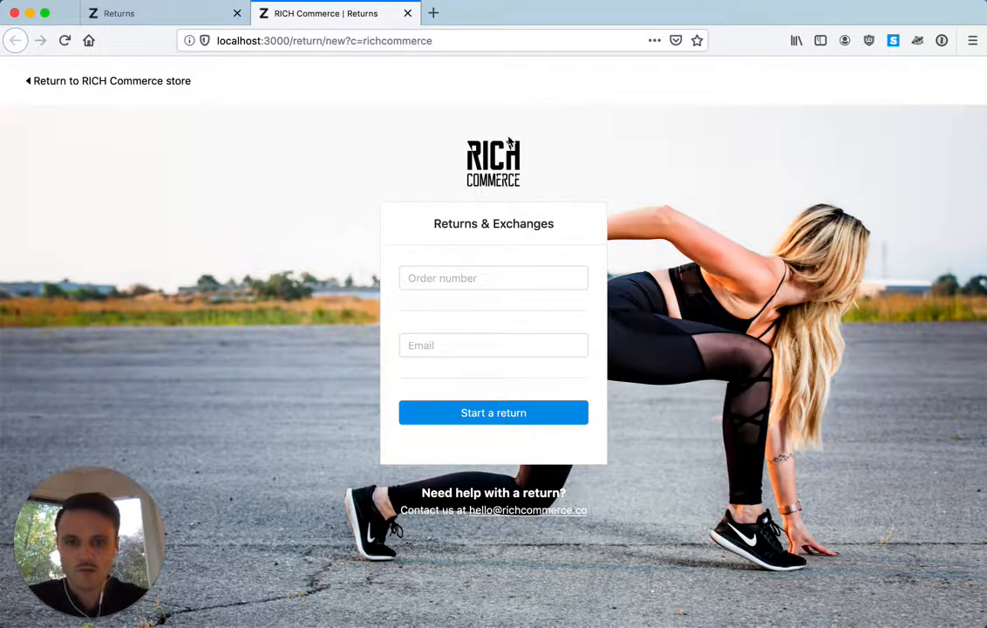
mouse_move(549, 520)
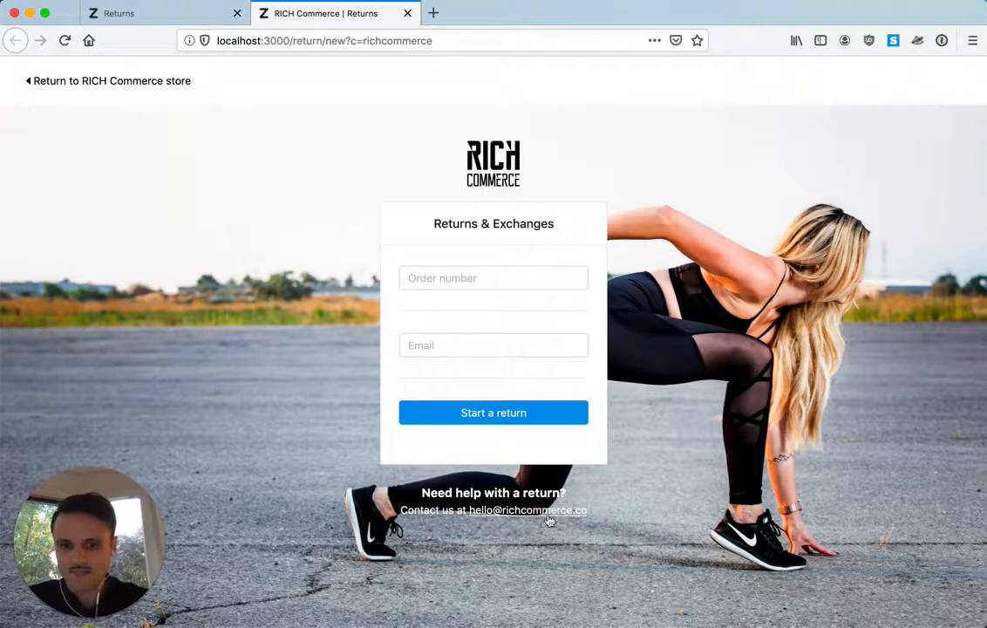
mouse_move(582, 509)
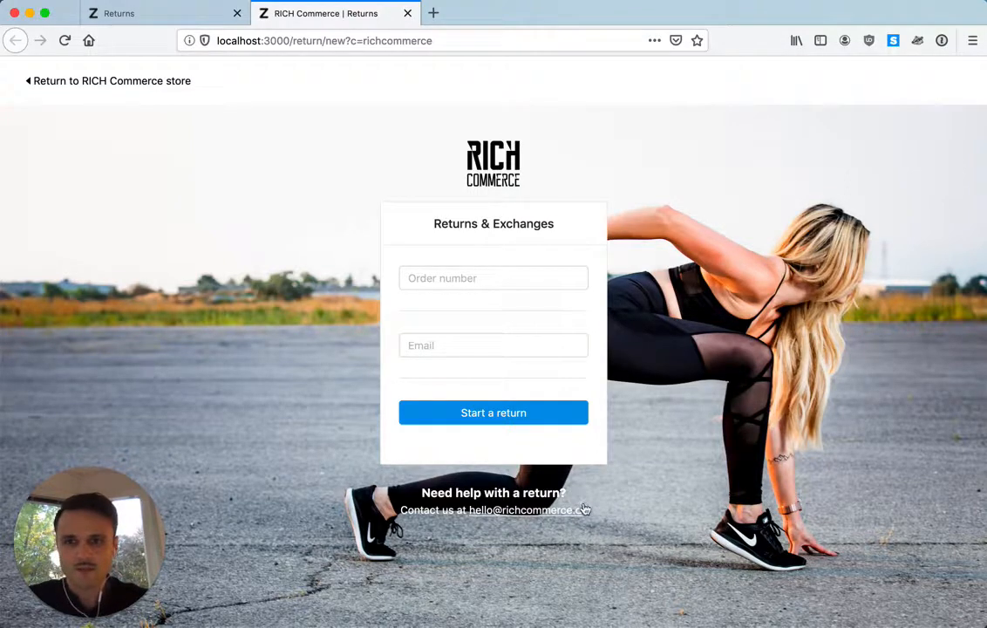
mouse_move(88, 90)
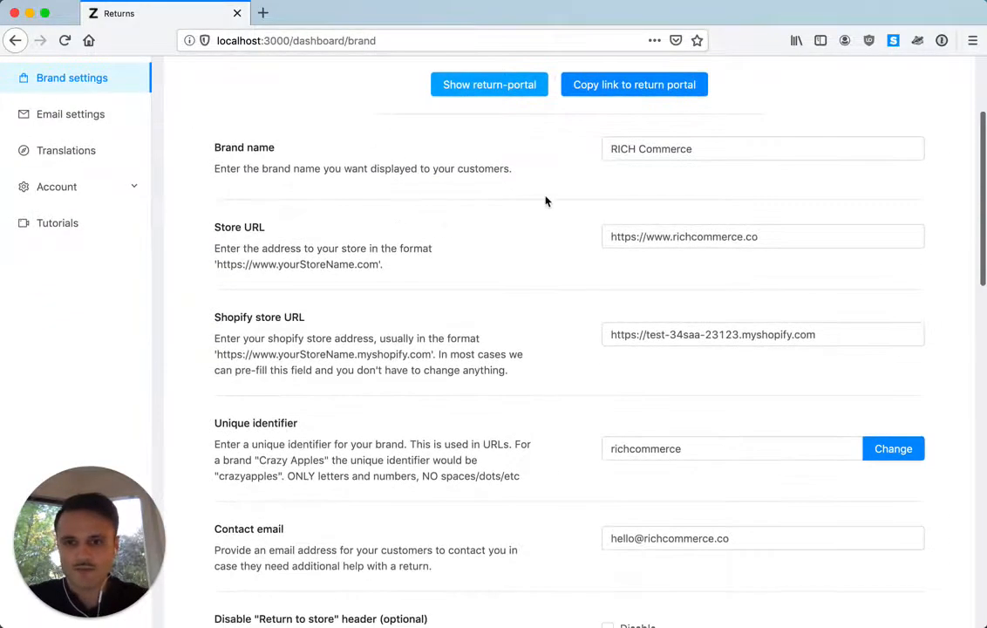
left_click(763, 236)
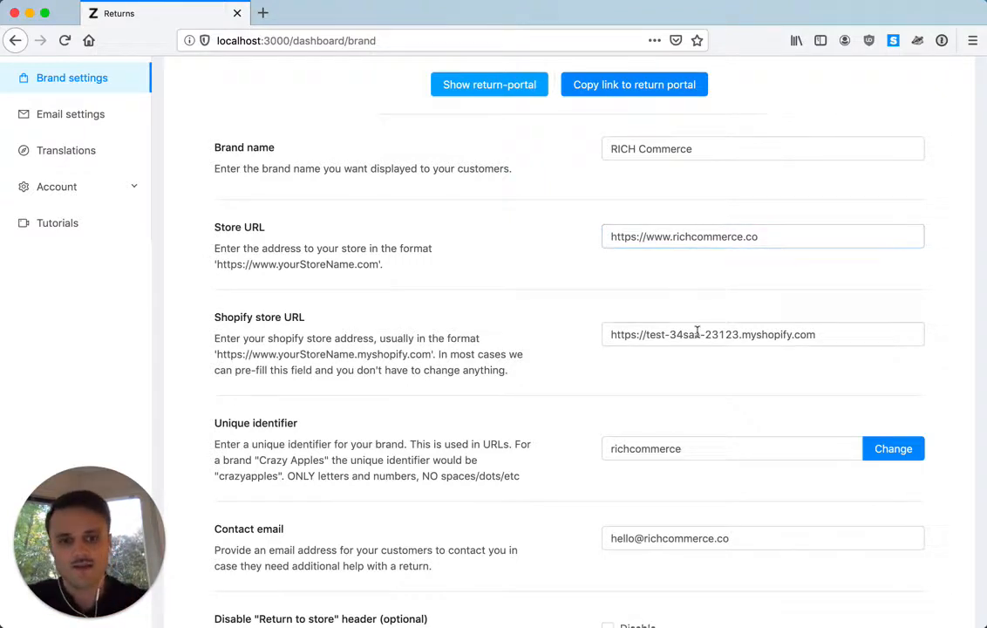
left_click(763, 334)
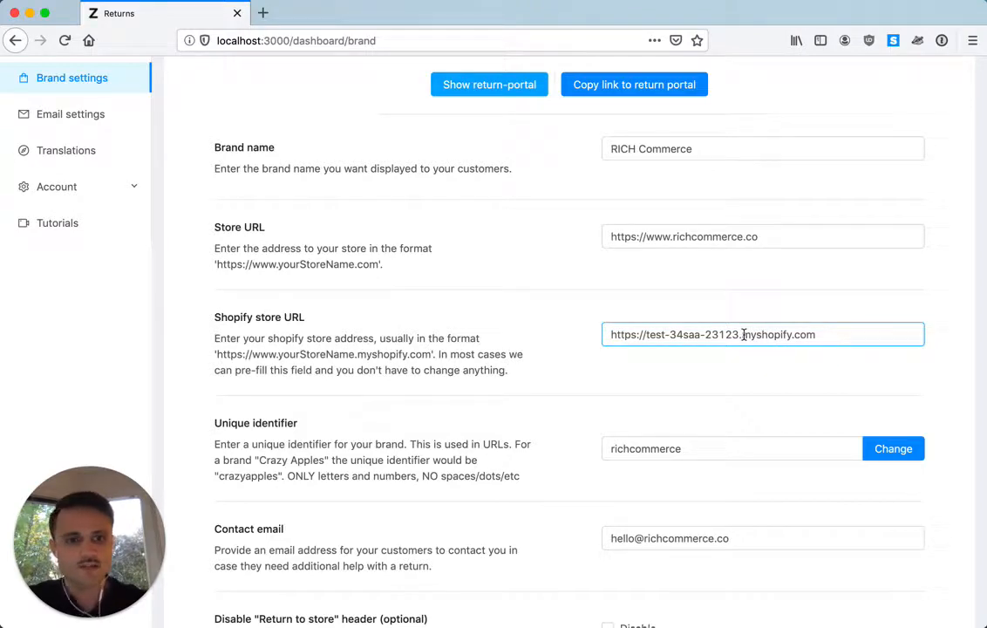
scroll("down", 3)
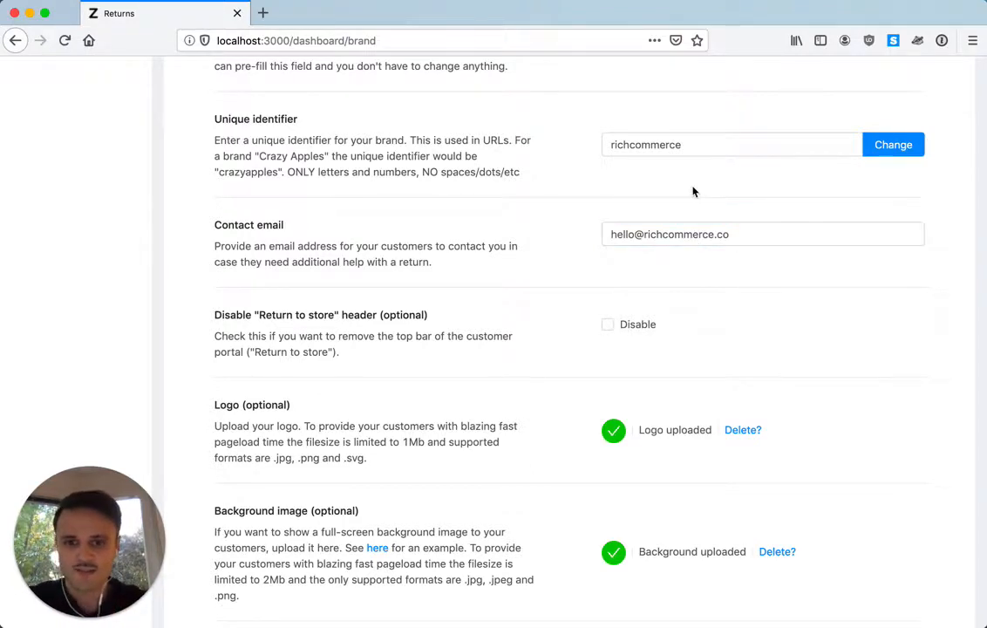
scroll("down", 3)
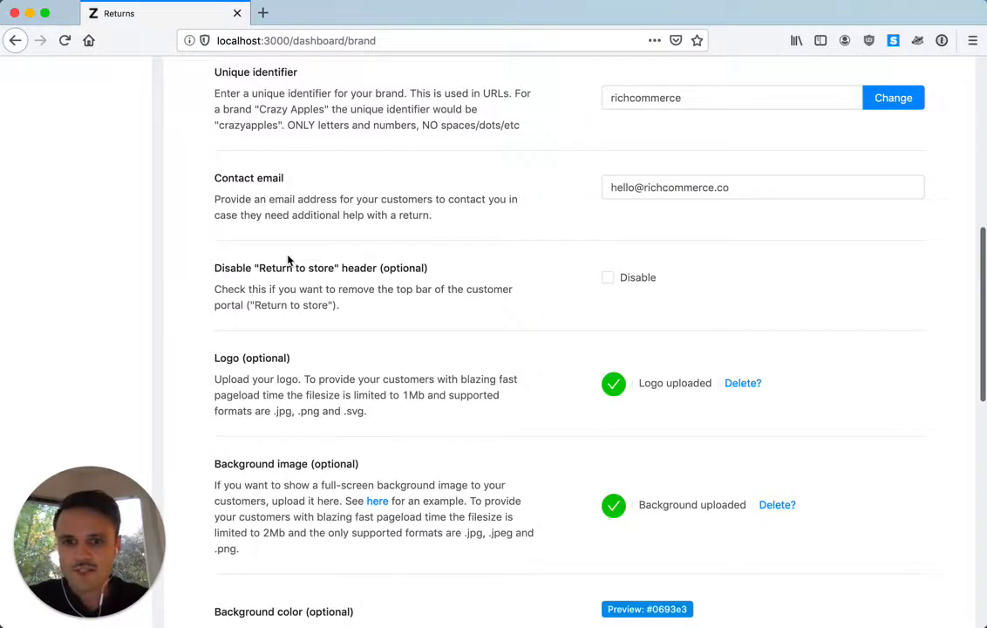
mouse_move(524, 263)
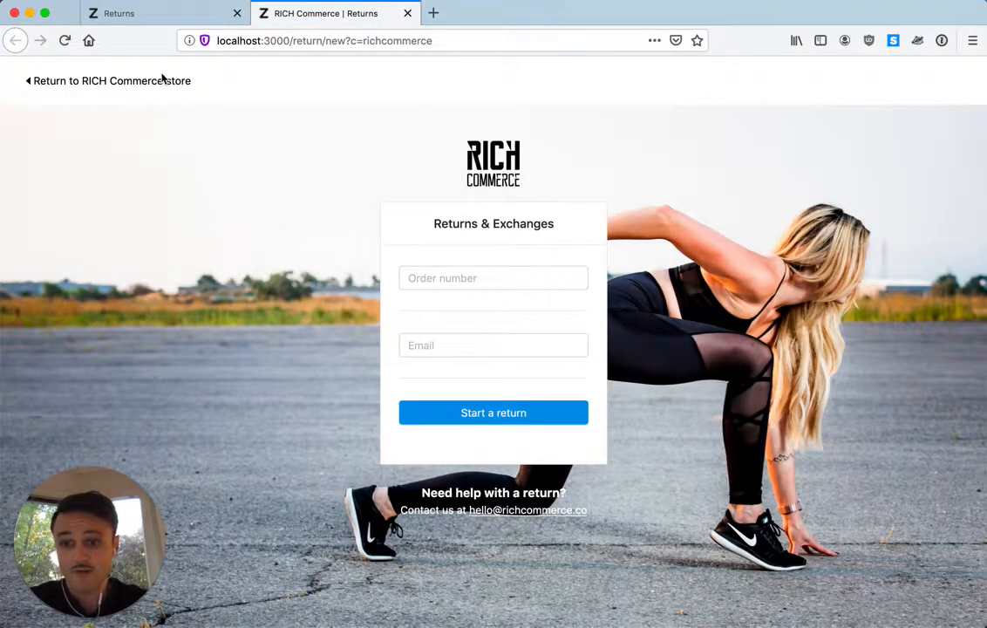
mouse_move(298, 120)
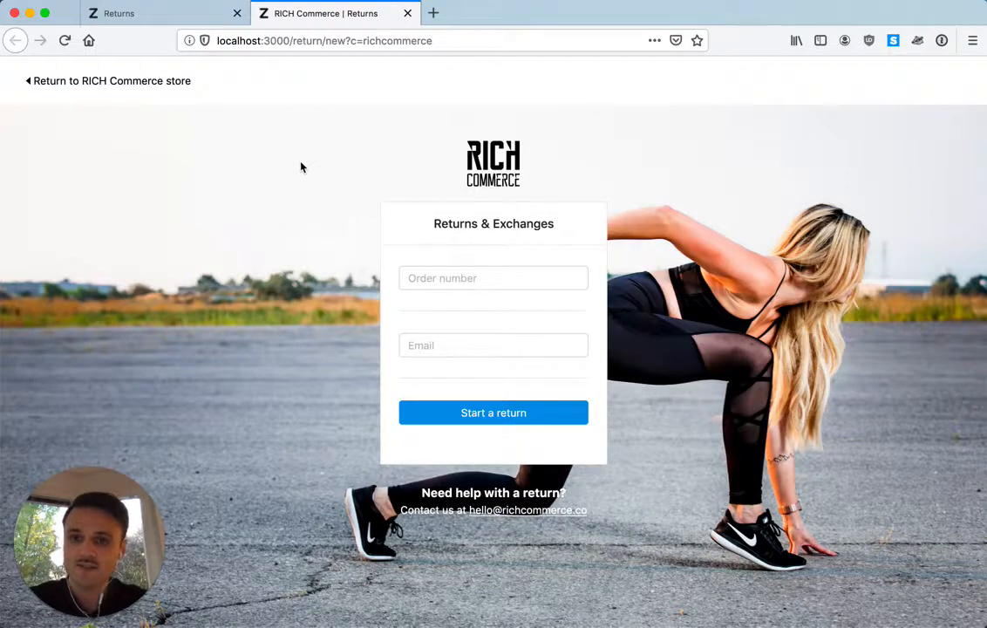
mouse_move(408, 15)
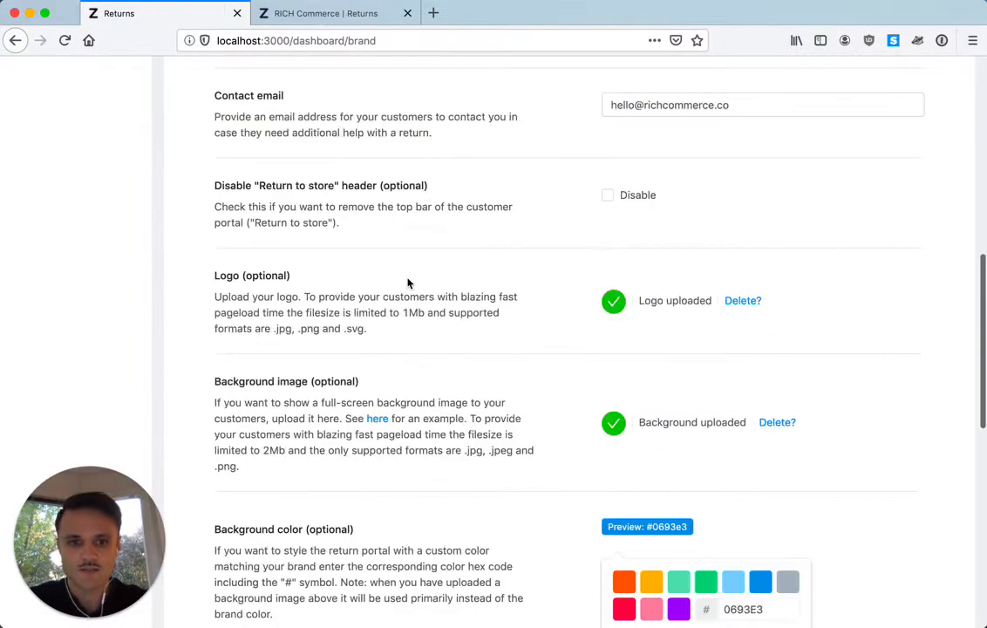
scroll("down", 3)
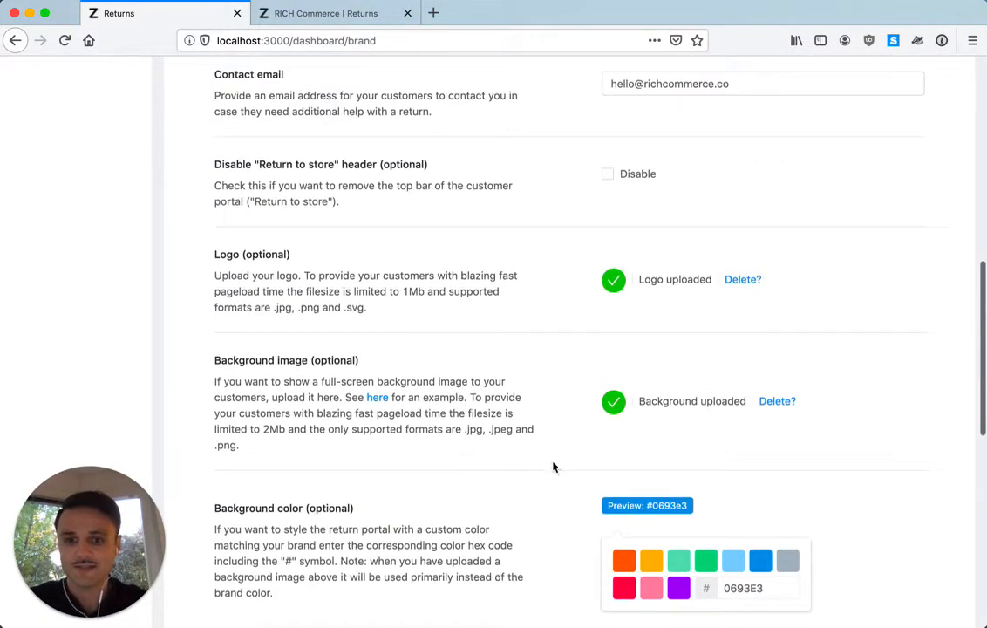
scroll("down", 3)
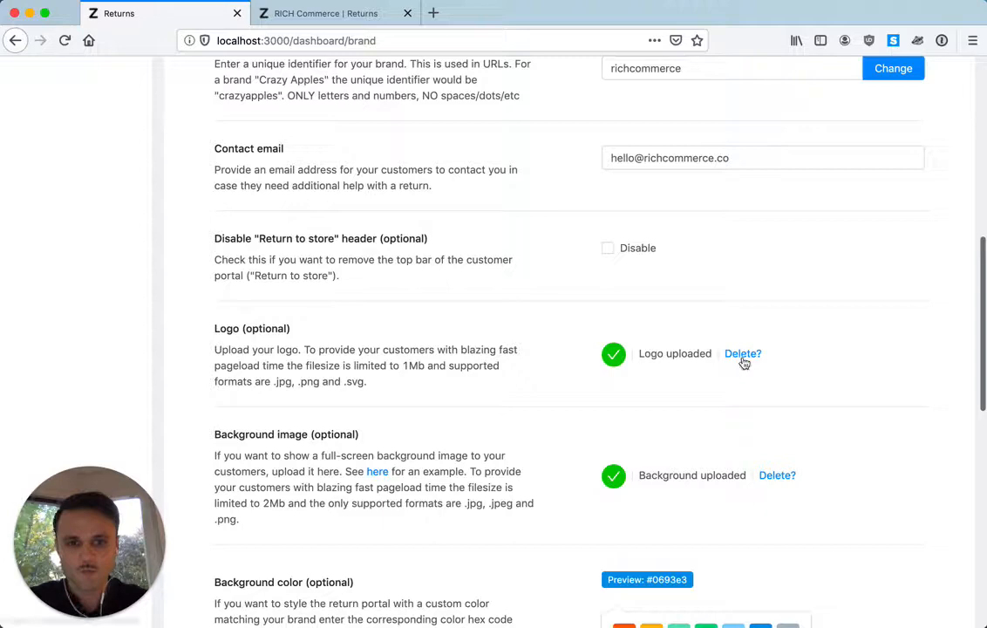
Step: Check the RICH Commerce logo on the portal tab and return to brand settings
left_click(331, 13)
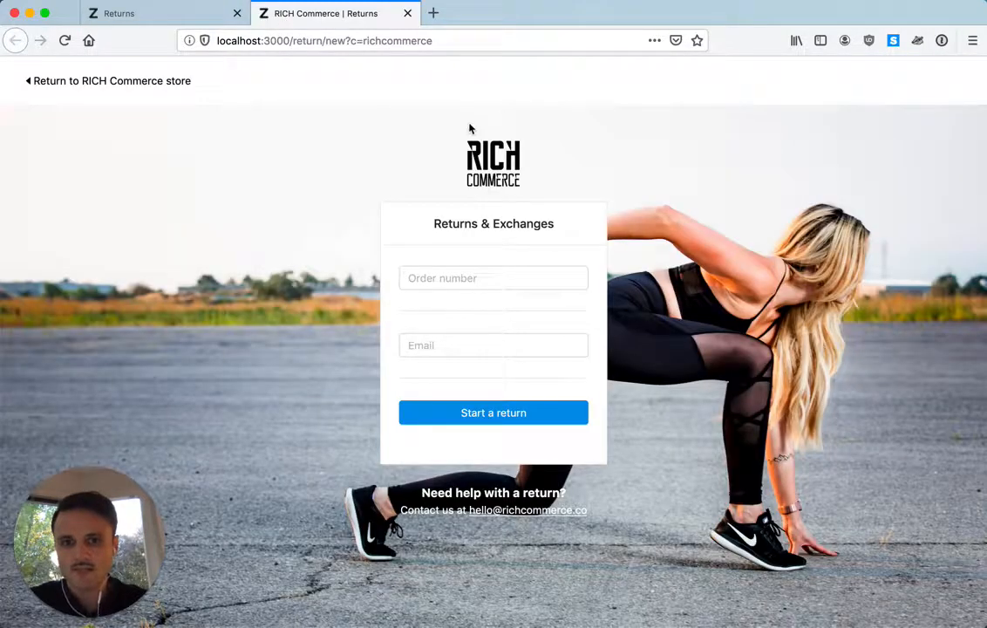
left_click(131, 13)
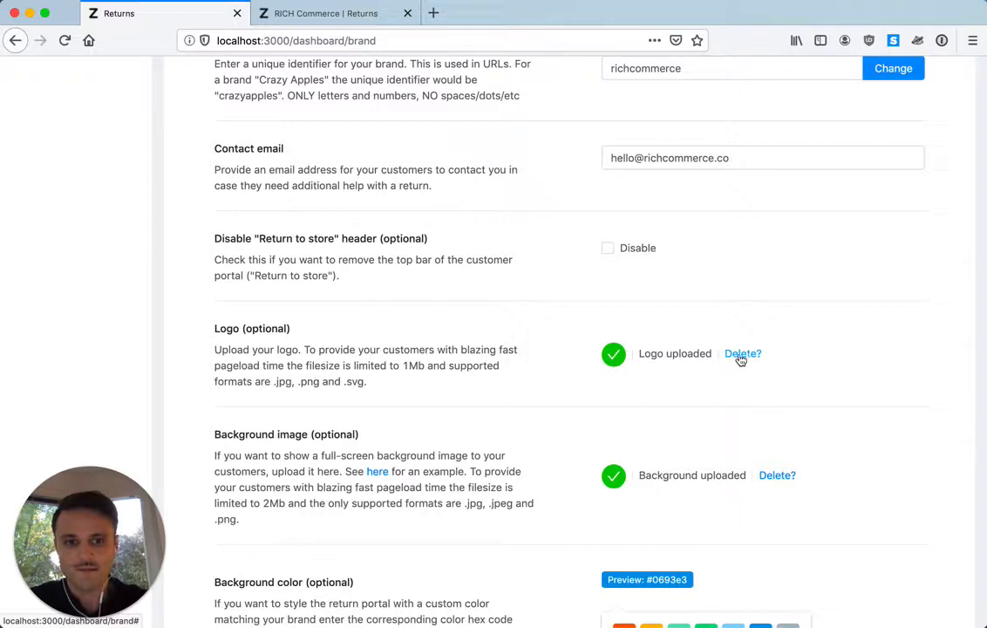
mouse_move(615, 376)
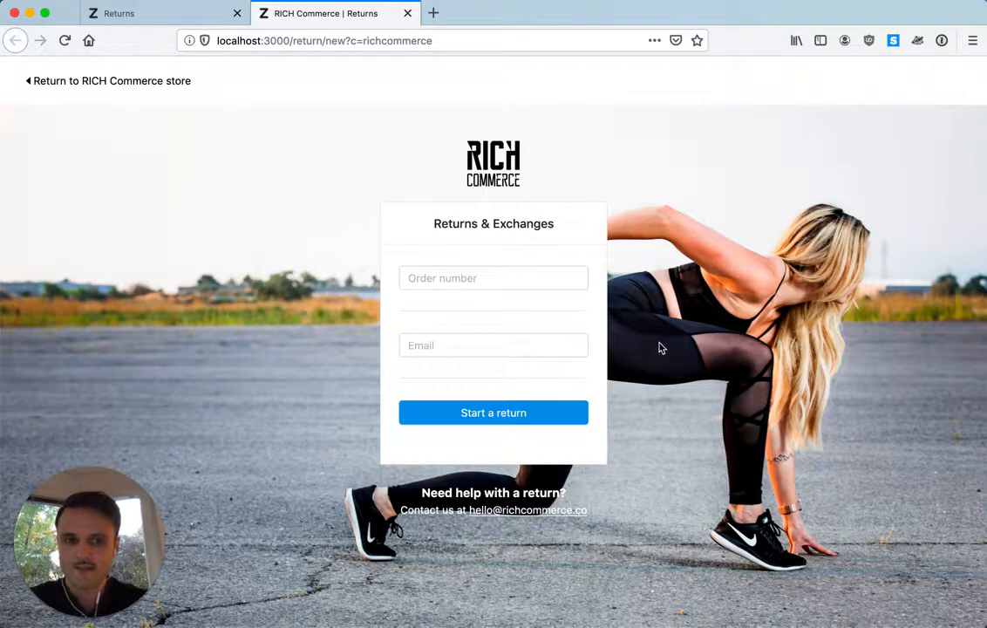
mouse_move(875, 357)
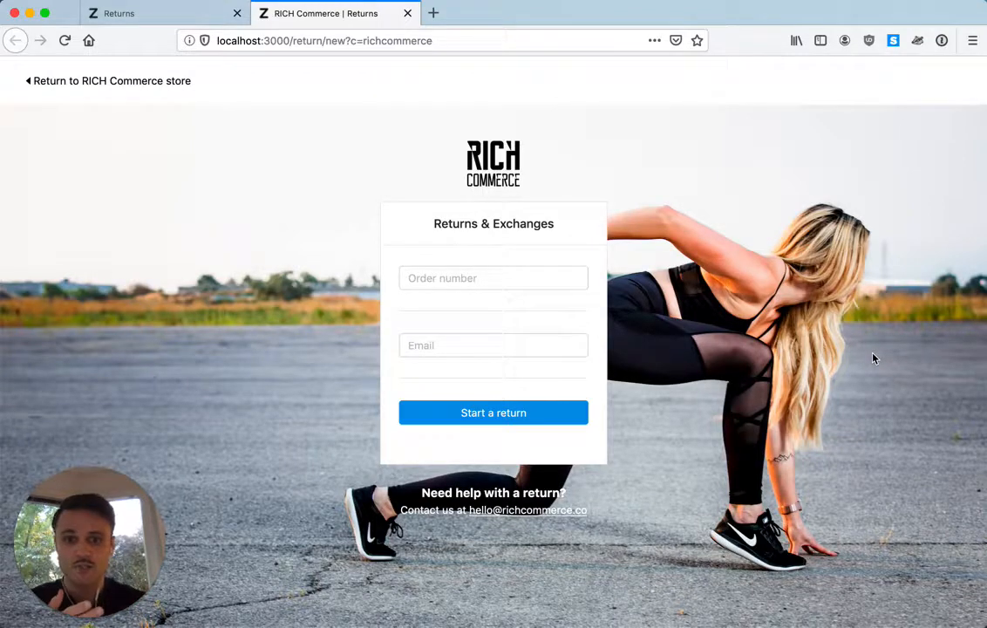
left_click(466, 40)
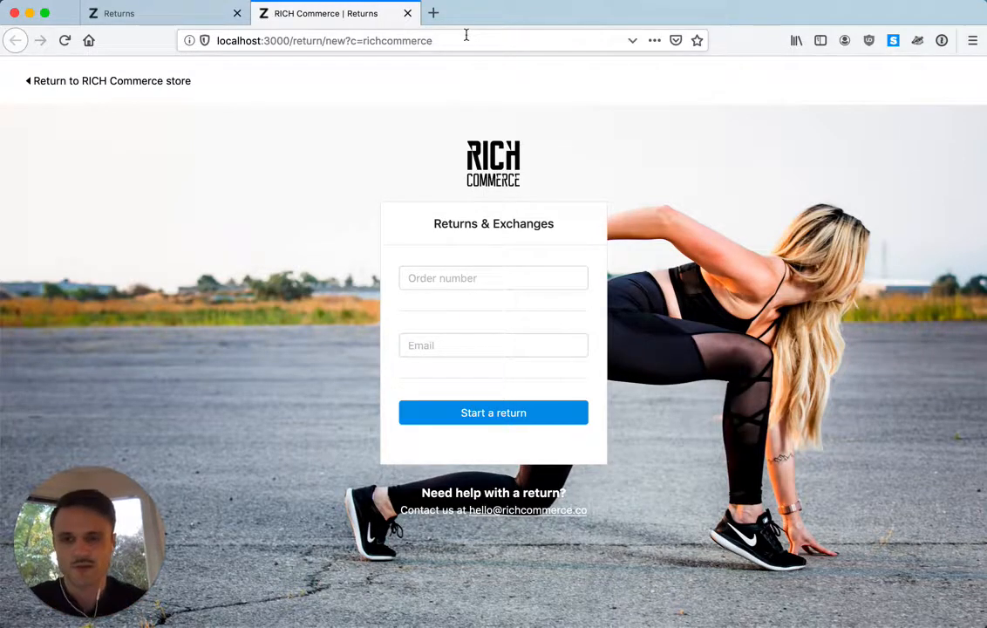
mouse_move(161, 14)
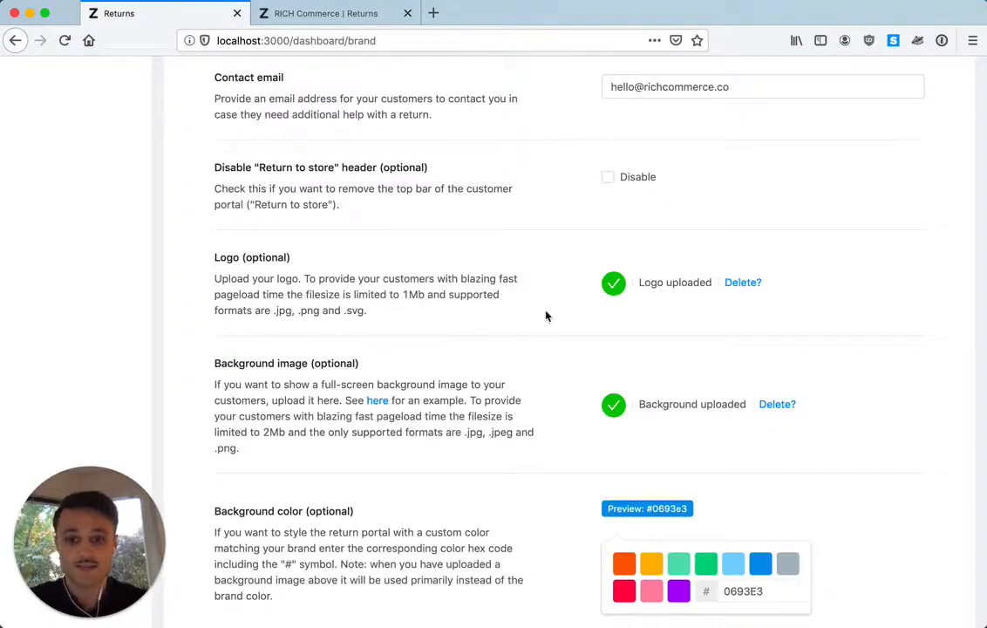
Step: Scroll down to the Background color and Button color fields, both #0693e3
scroll("down", 3)
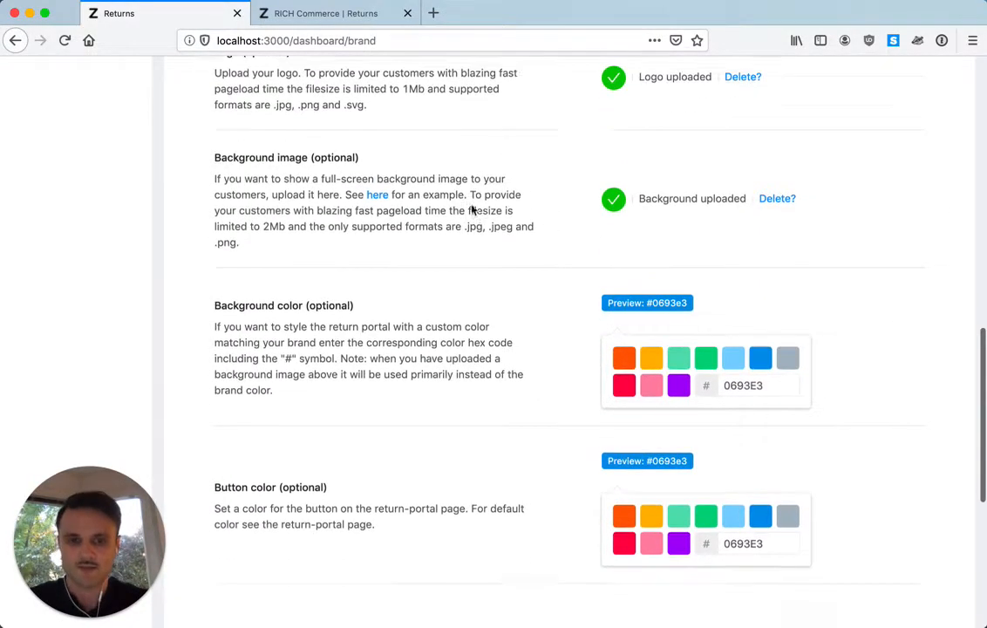
scroll("down", 3)
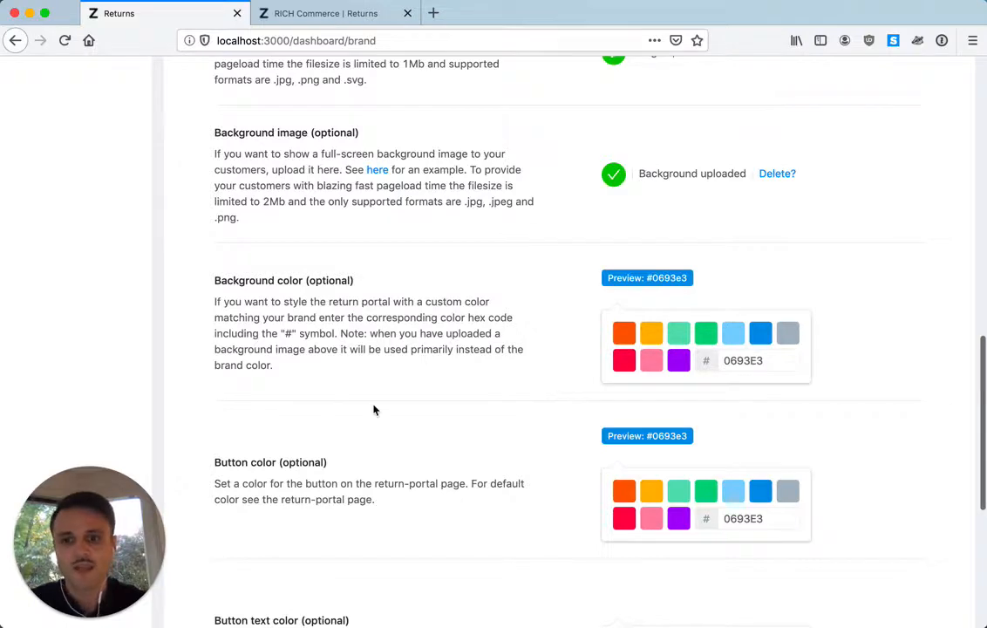
scroll("down", 3)
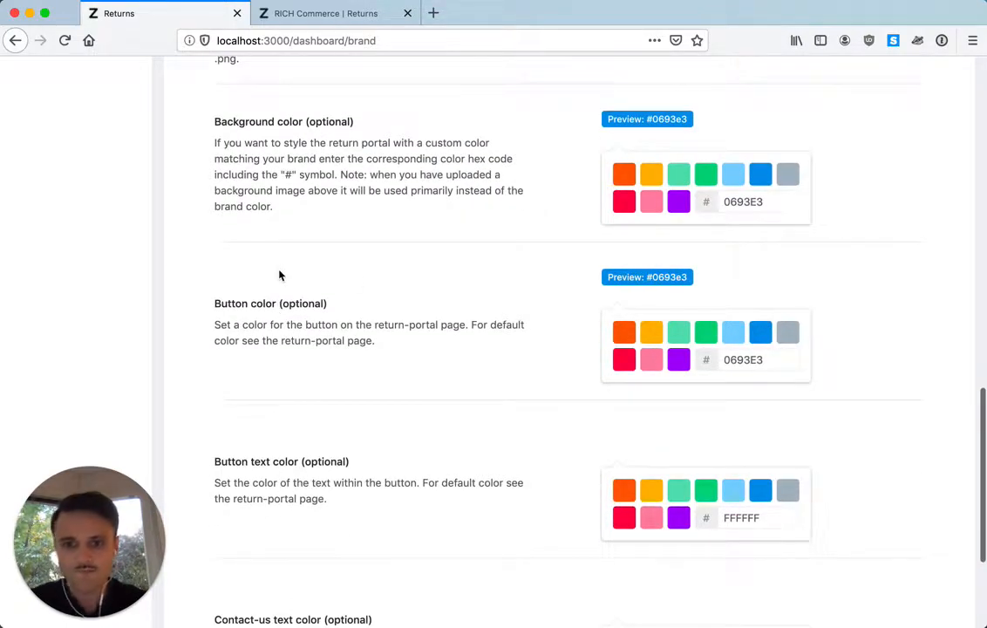
left_click(334, 13)
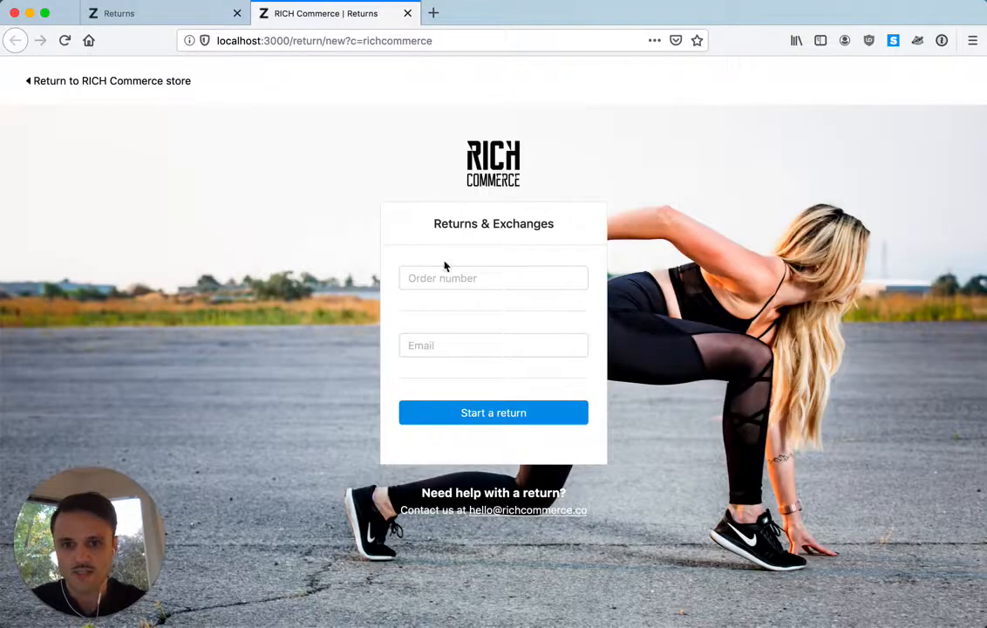
mouse_move(436, 417)
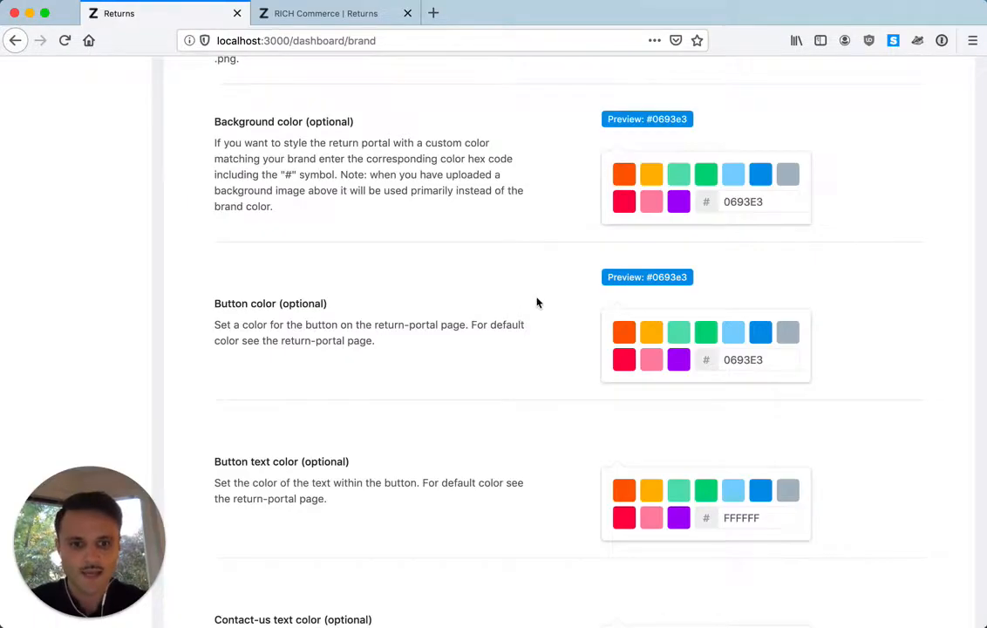
scroll("down", 3)
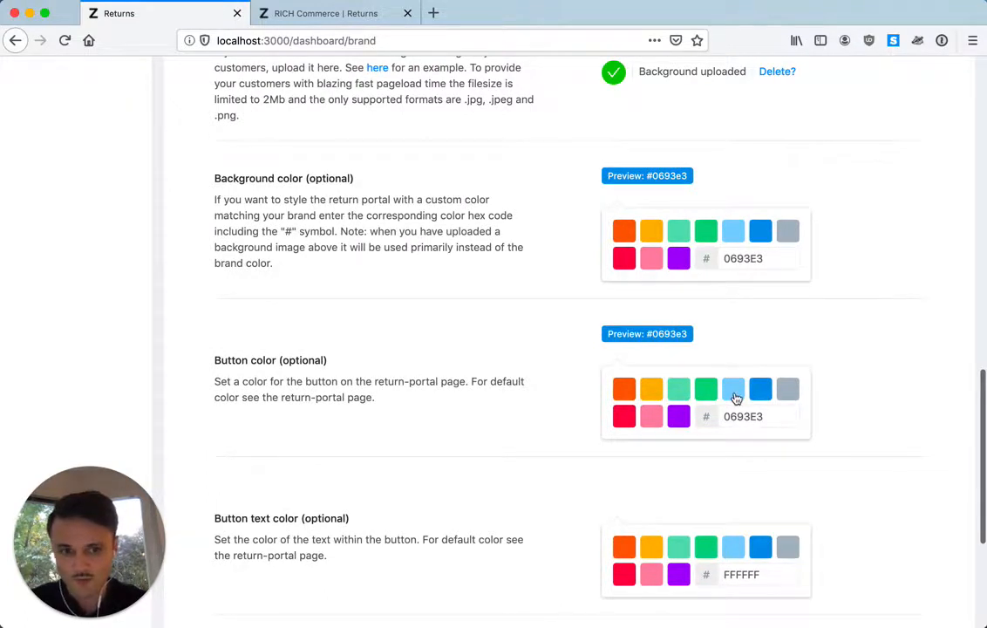
left_click(742, 416)
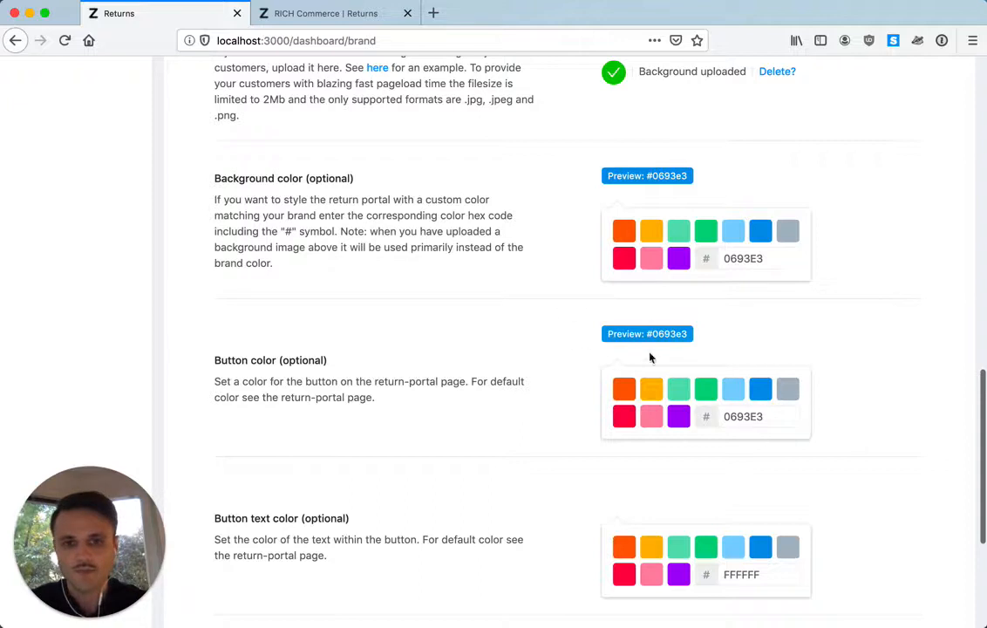
mouse_move(551, 314)
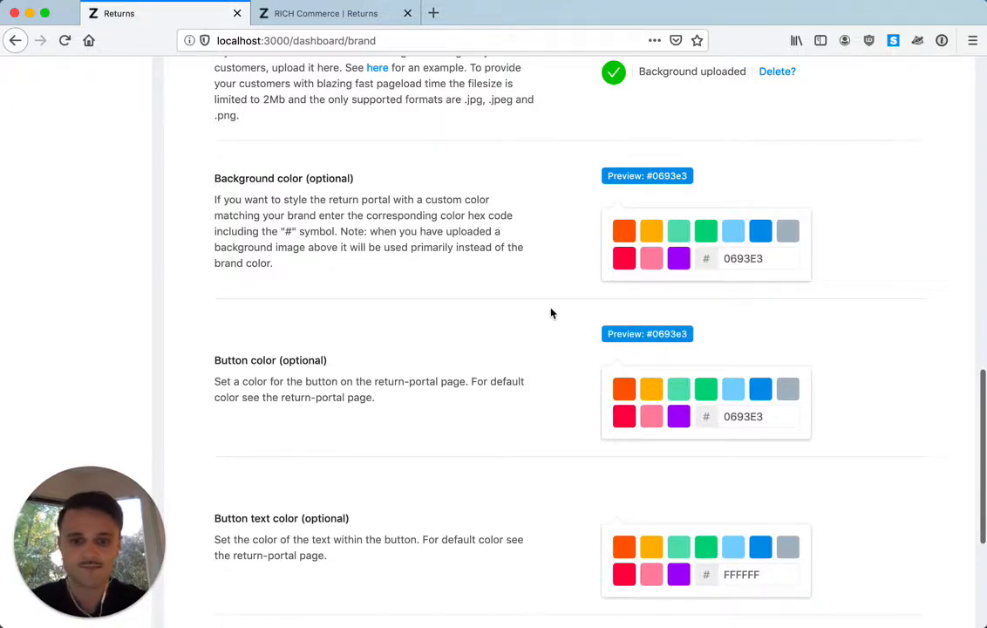
scroll("down", 3)
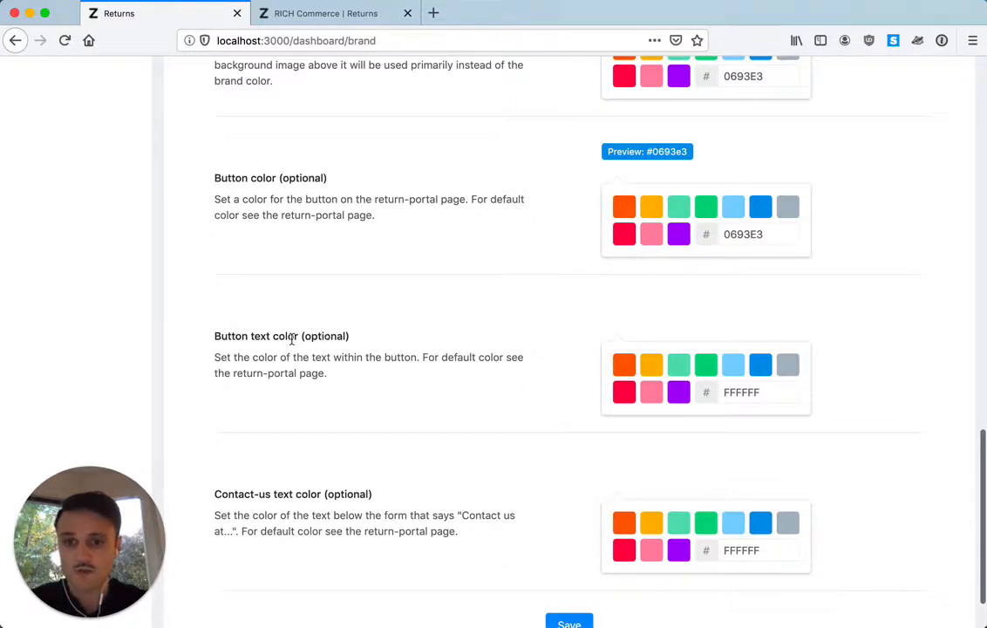
scroll("down", 3)
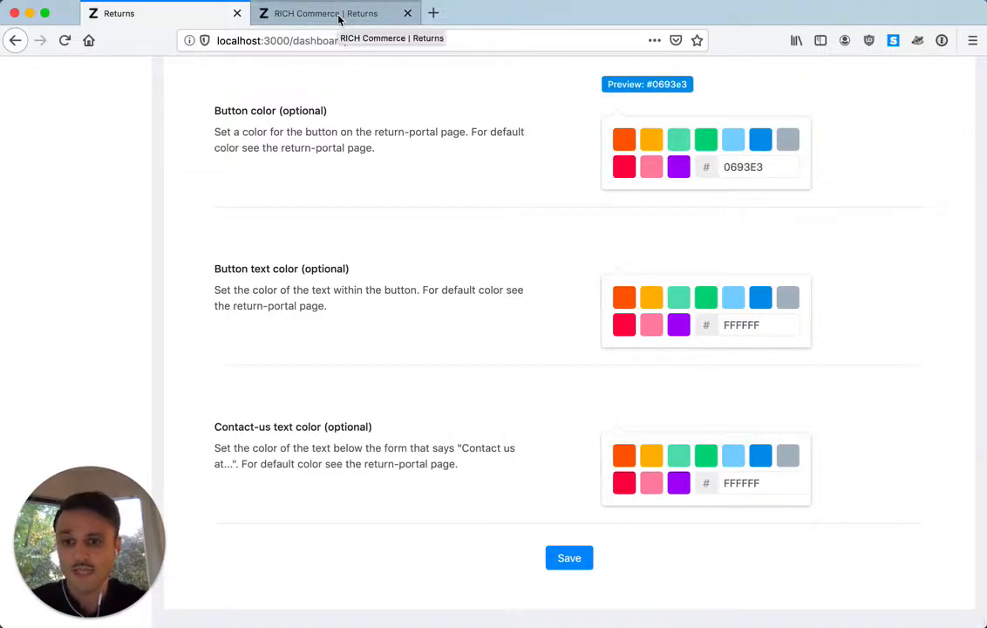
Step: View the portal's blue Start a return button over the background image
left_click(331, 13)
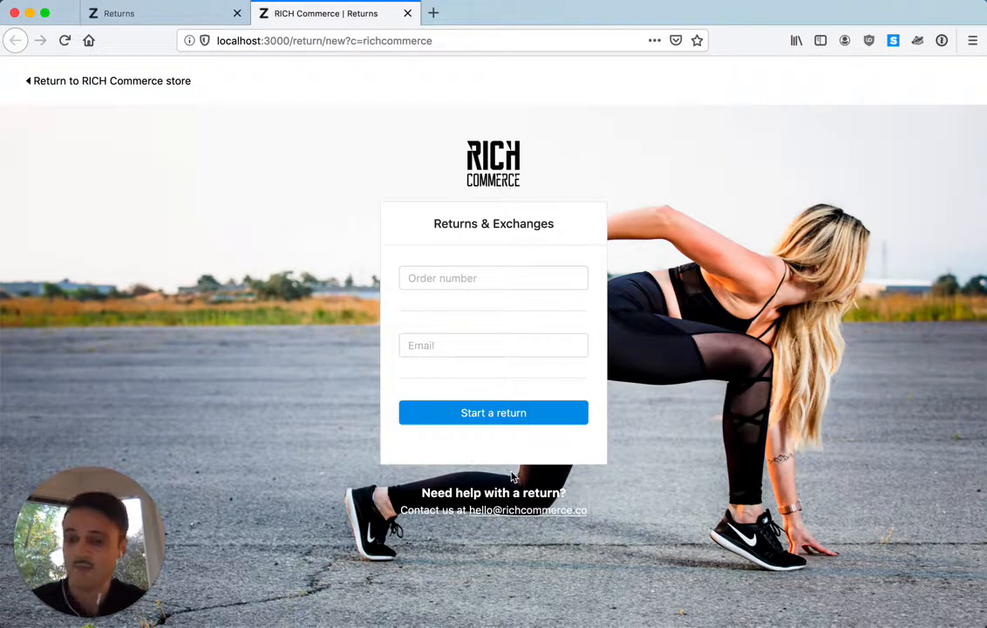
mouse_move(562, 462)
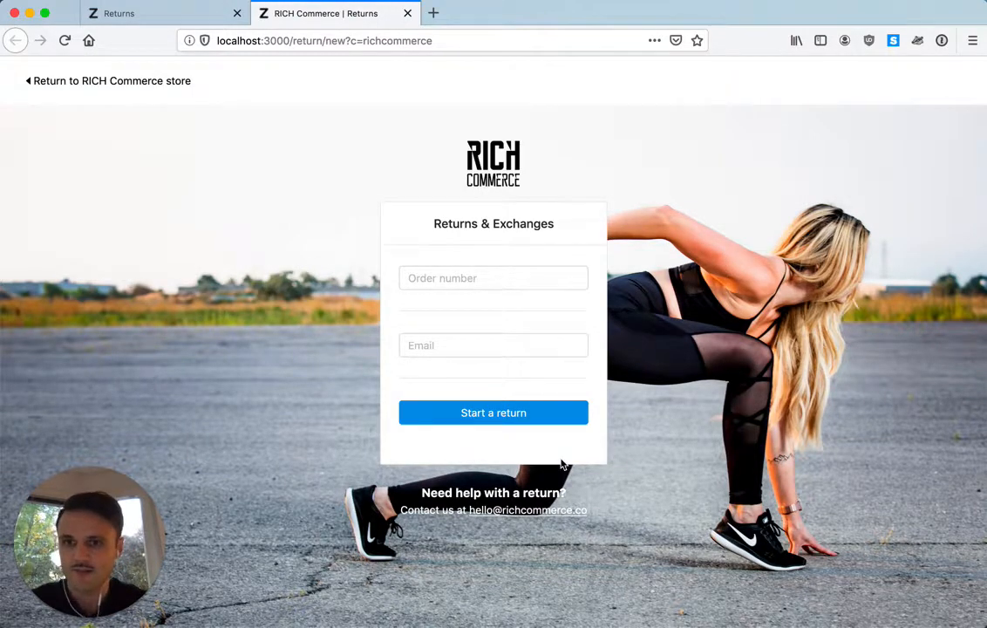